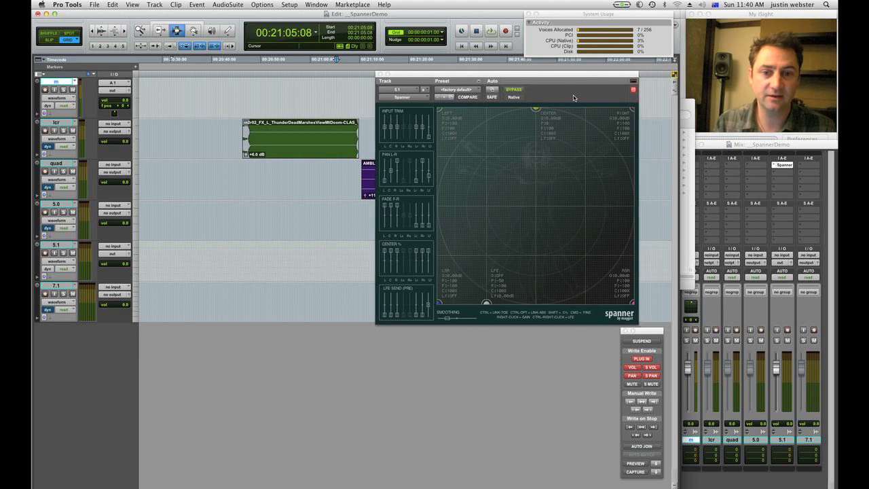
mouse_move(450, 119)
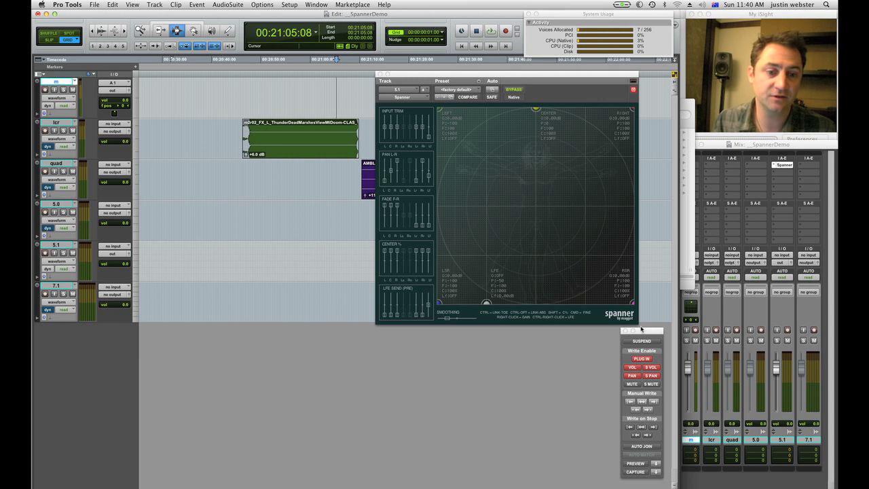
mouse_move(581, 236)
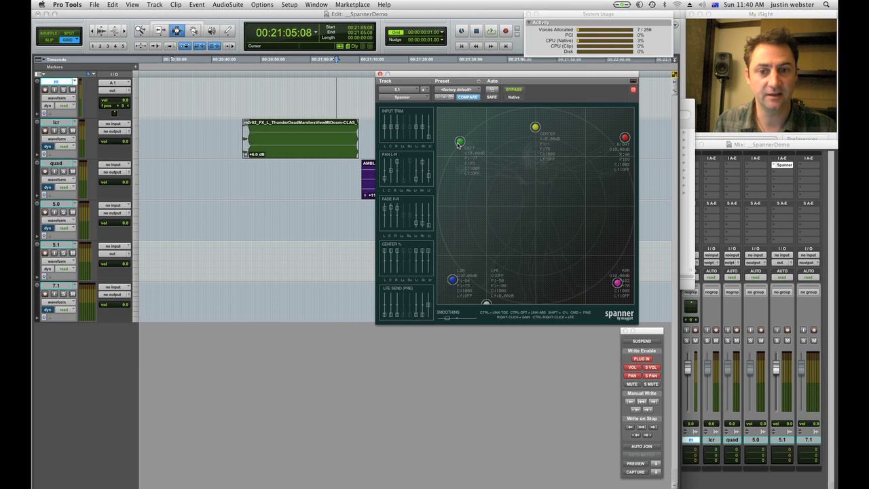
Pull the 5.1 track's Right channel dot slightly inward from its corner in Spanner
left_click_drag(460, 143, 453, 138)
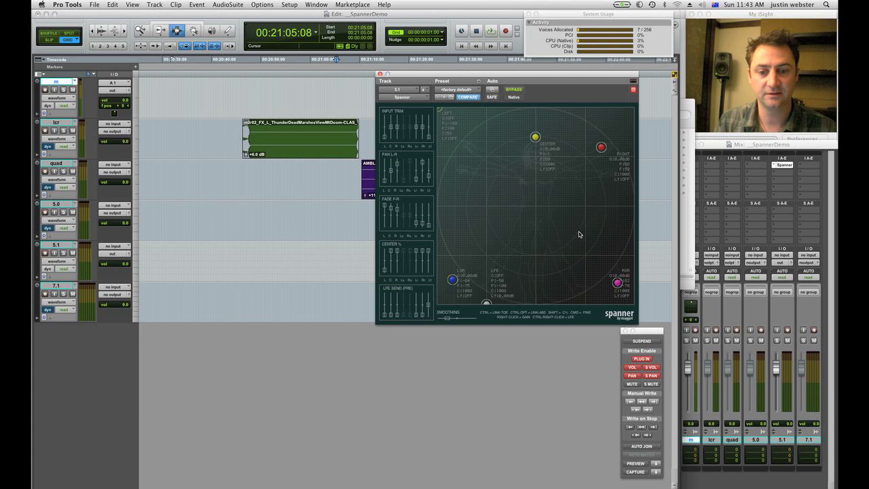
mouse_move(601, 250)
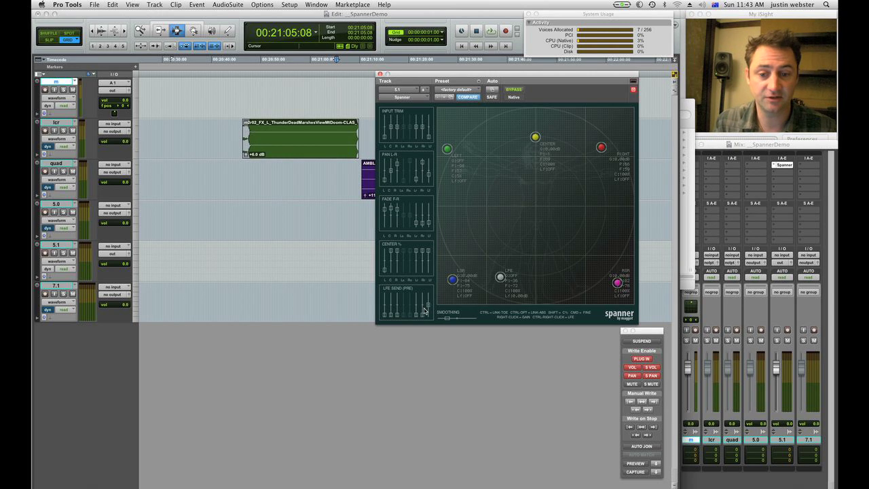
mouse_move(438, 235)
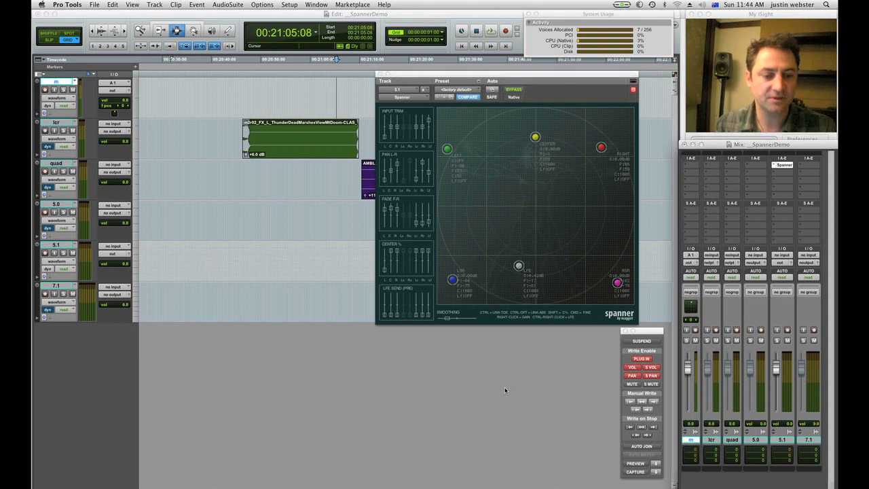
mouse_move(510, 385)
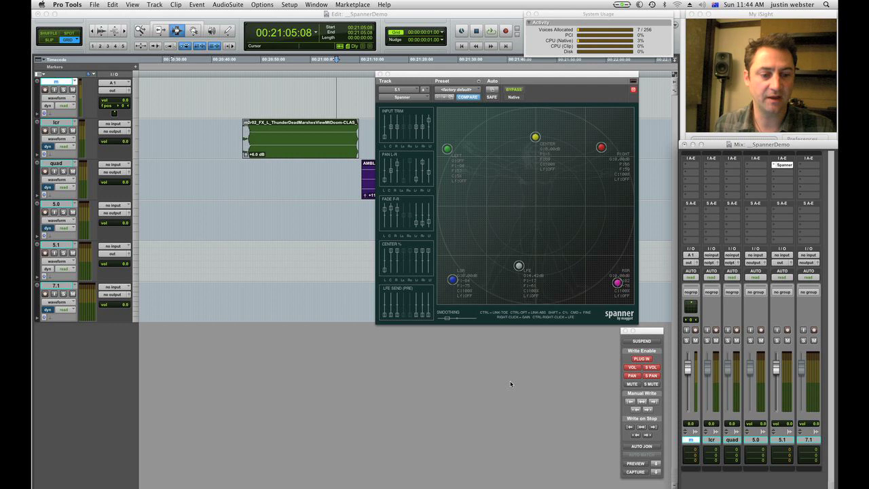
mouse_move(731, 433)
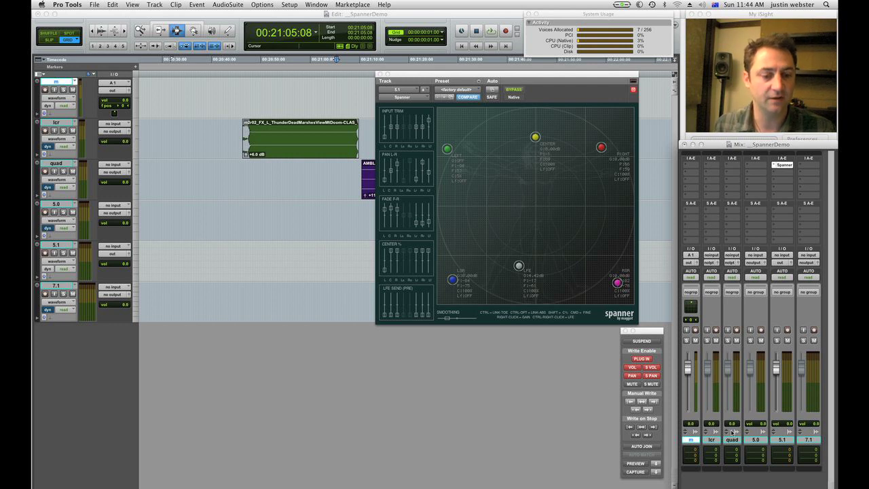
mouse_move(713, 169)
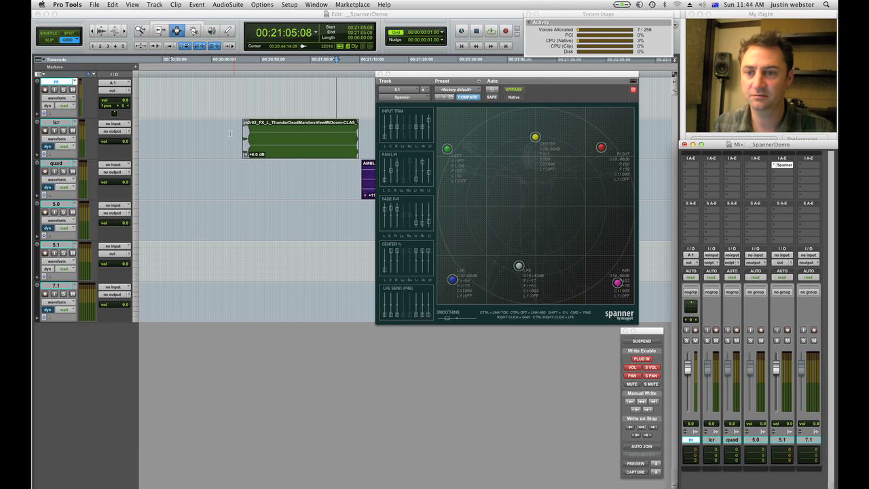
Select the lcr track and route its output to out (5.1) -> 5.1 Monitor
left_click(114, 130)
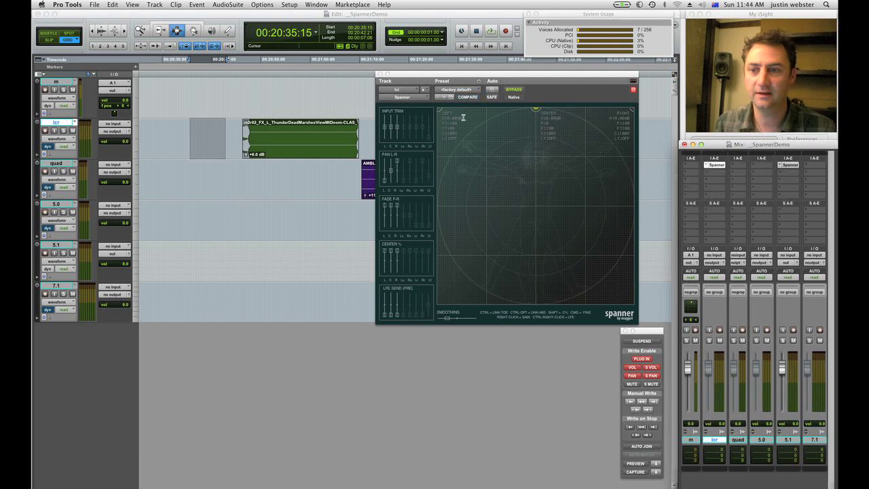
left_click(115, 123)
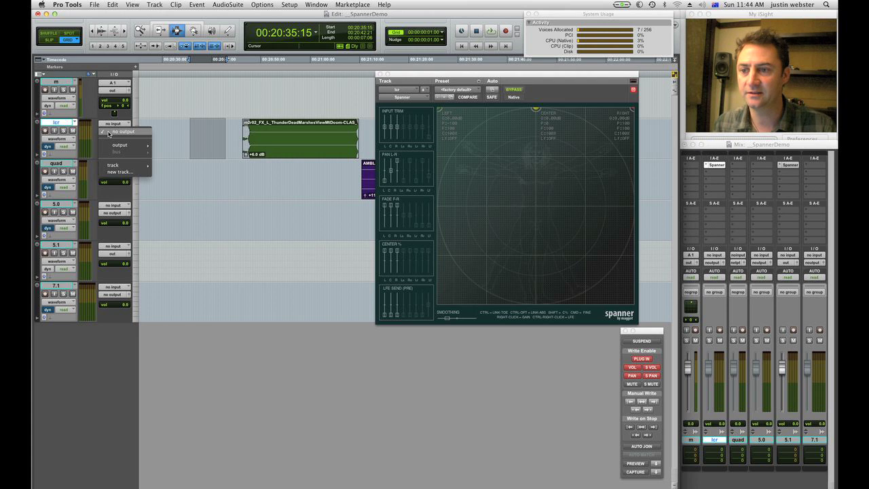
mouse_move(120, 144)
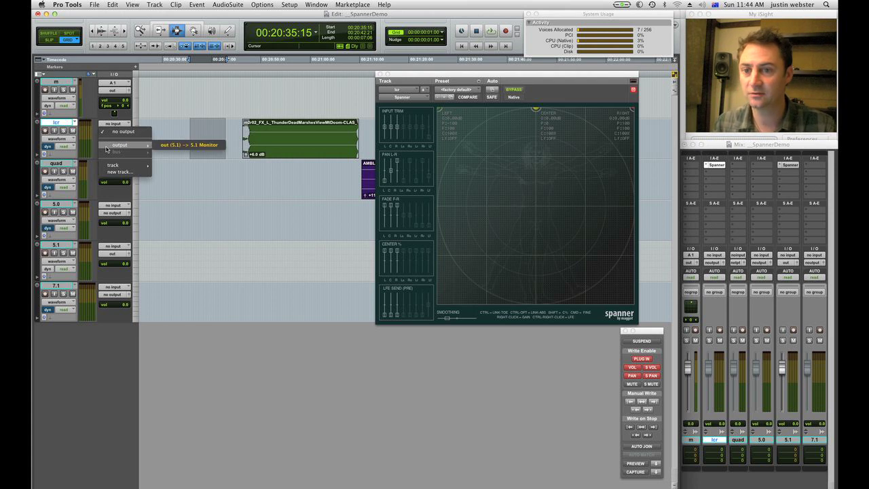
mouse_move(119, 145)
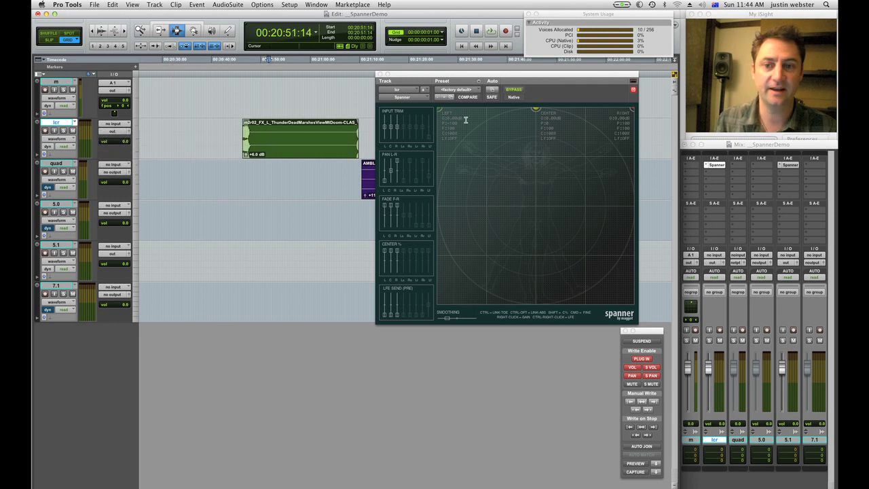
left_click(491, 31)
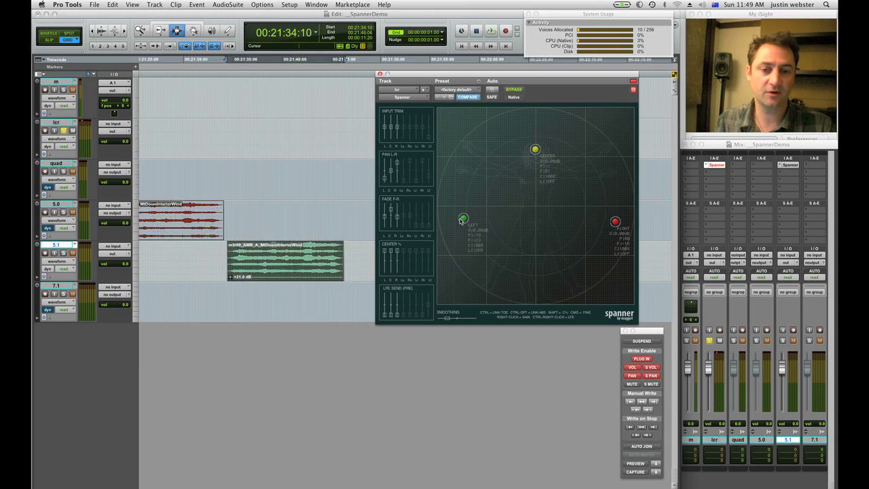
Nudge the lcr track's Left dot in Spanner a little toward the centre
left_click_drag(463, 219, 476, 224)
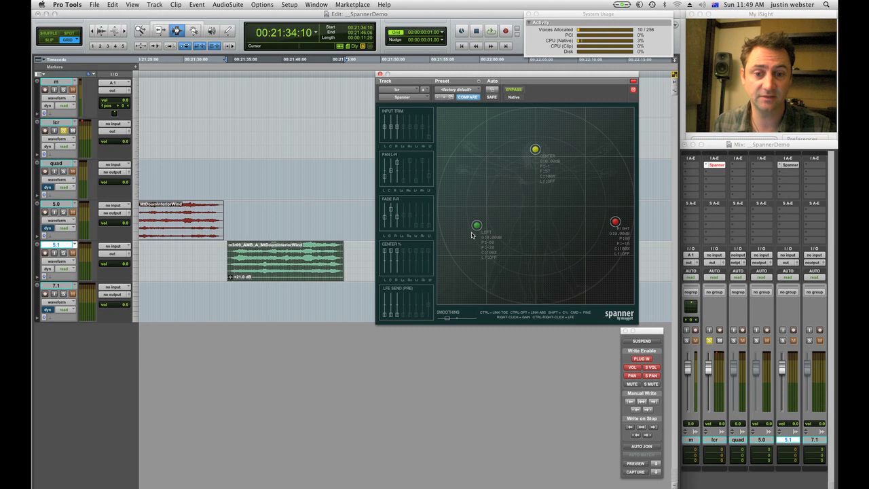
left_click_drag(477, 224, 461, 219)
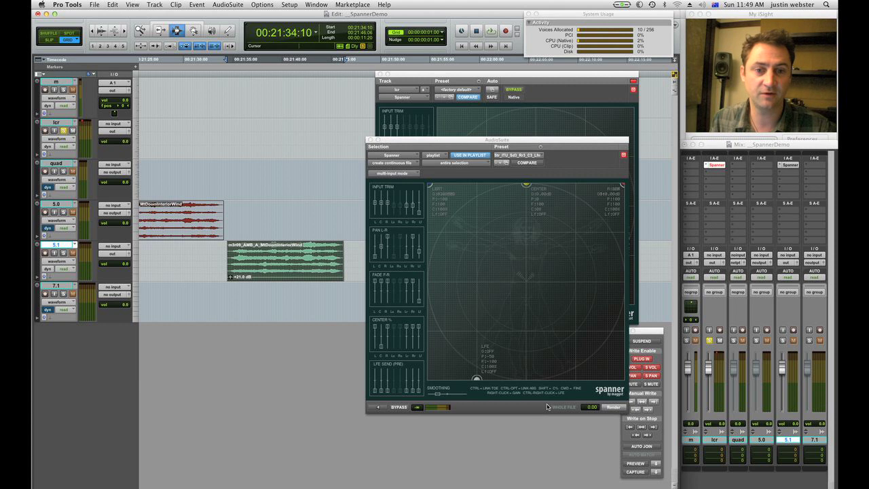
mouse_move(518, 157)
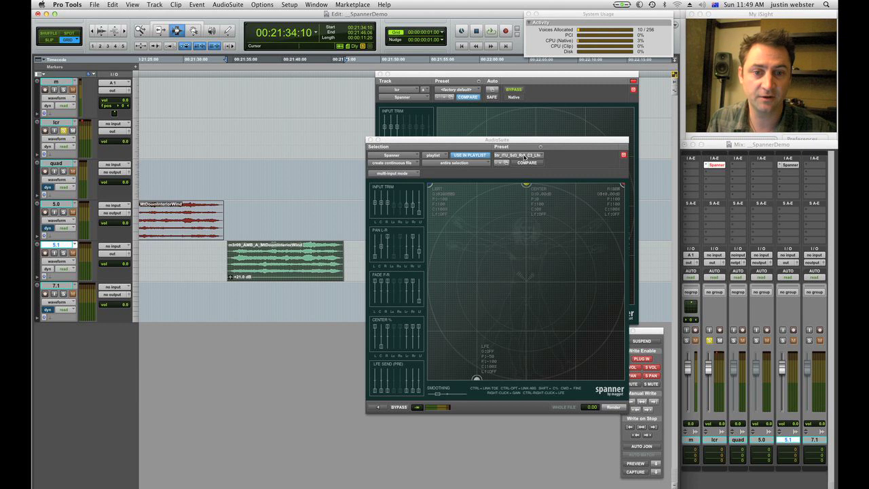
Render the 5.1 clip in AudioSuite Spanner with the Downmix > Stereo_ITU preset
left_click(518, 155)
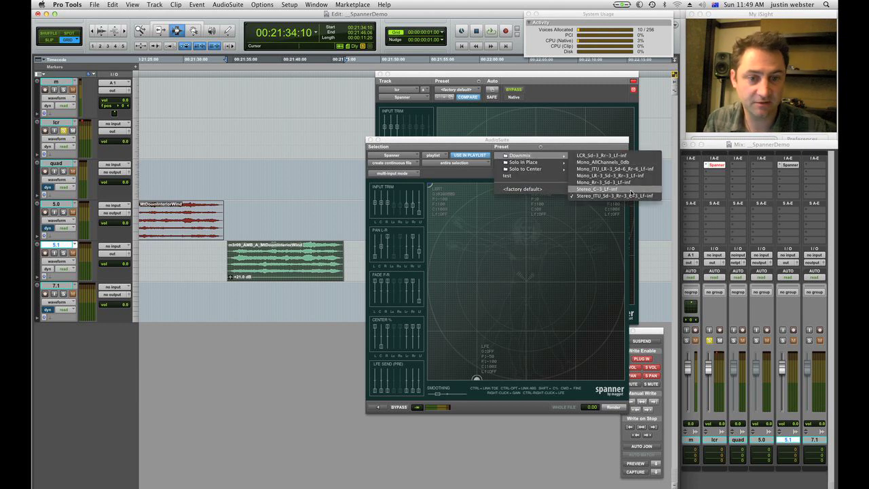
left_click(614, 196)
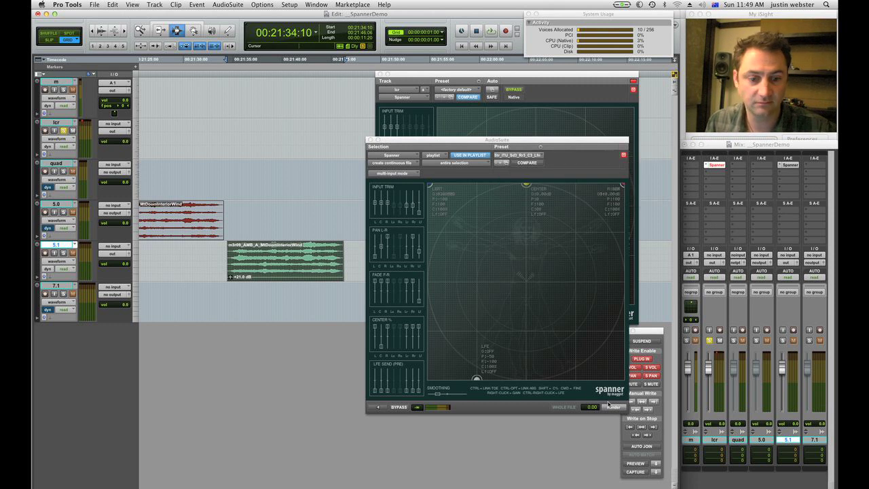
left_click(613, 406)
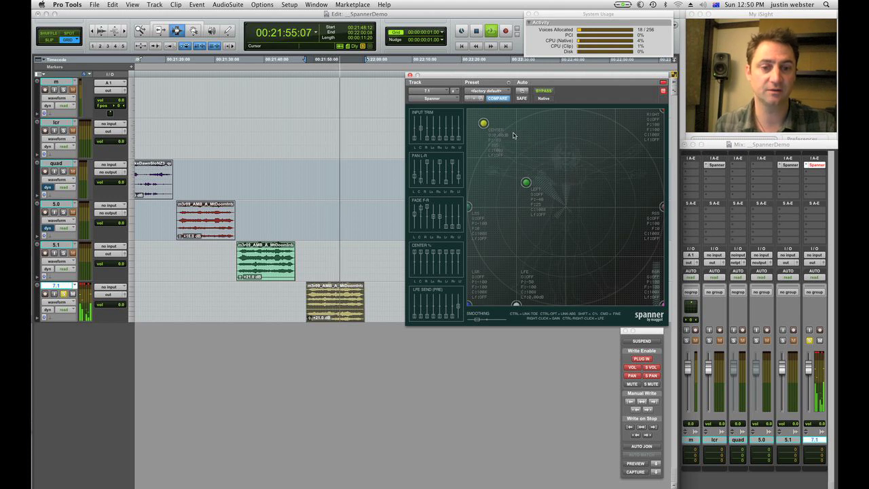
Drag the 7.1 track's yellow pan dot around the front, settling it front right
left_click_drag(483, 123, 568, 144)
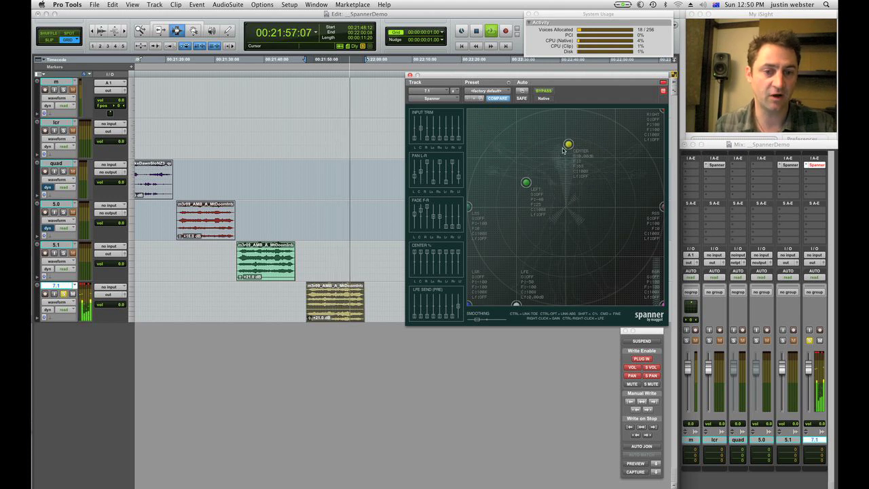
left_click_drag(568, 144, 564, 207)
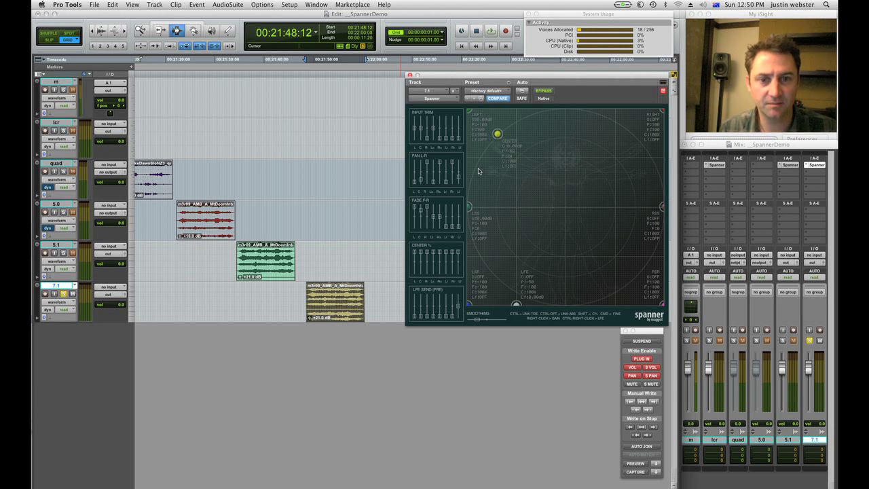
left_click_drag(498, 134, 513, 147)
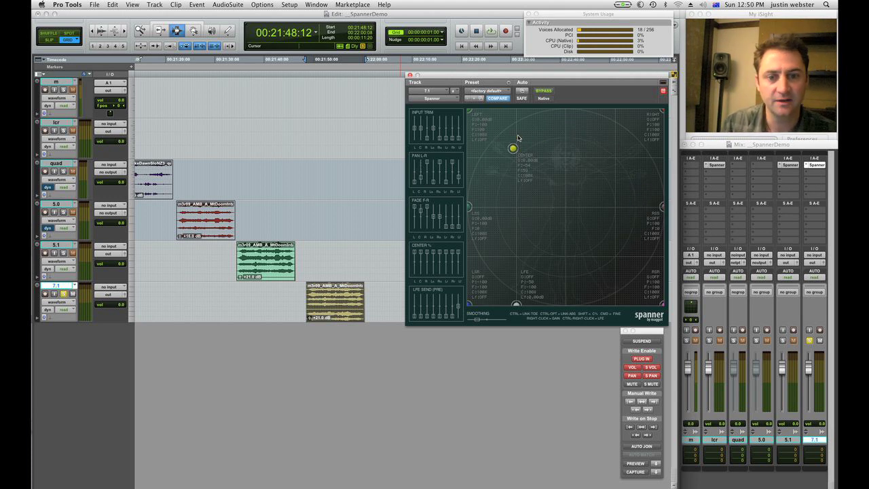
left_click_drag(513, 148, 622, 170)
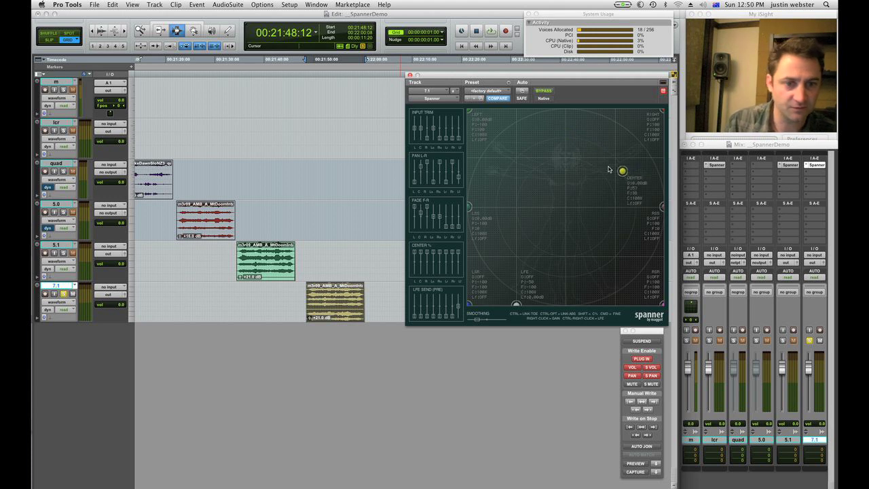
left_click_drag(622, 170, 626, 178)
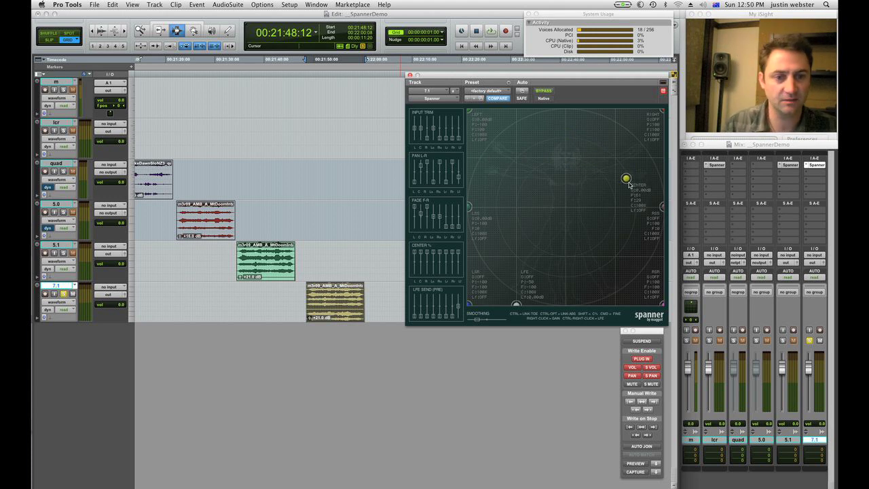
Sweep the 7.1 pan dot left, front right, rear and front, then drop it centred
left_click_drag(626, 178, 543, 183)
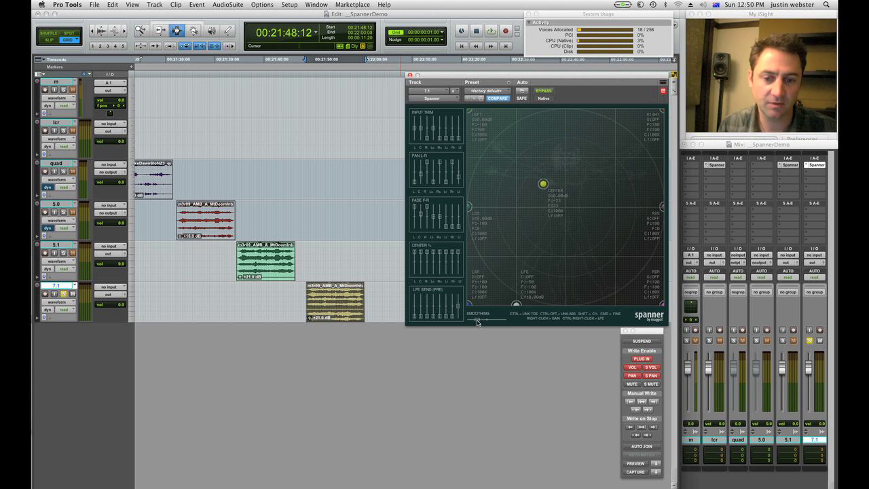
mouse_move(501, 320)
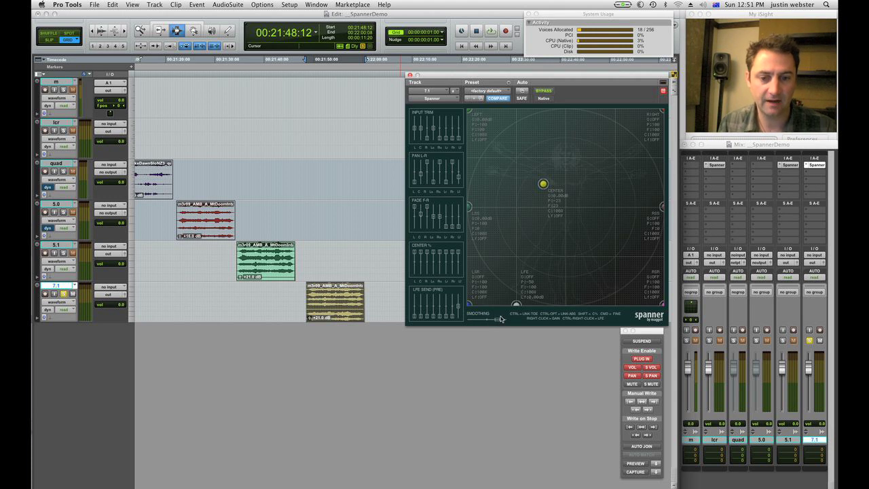
mouse_move(460, 321)
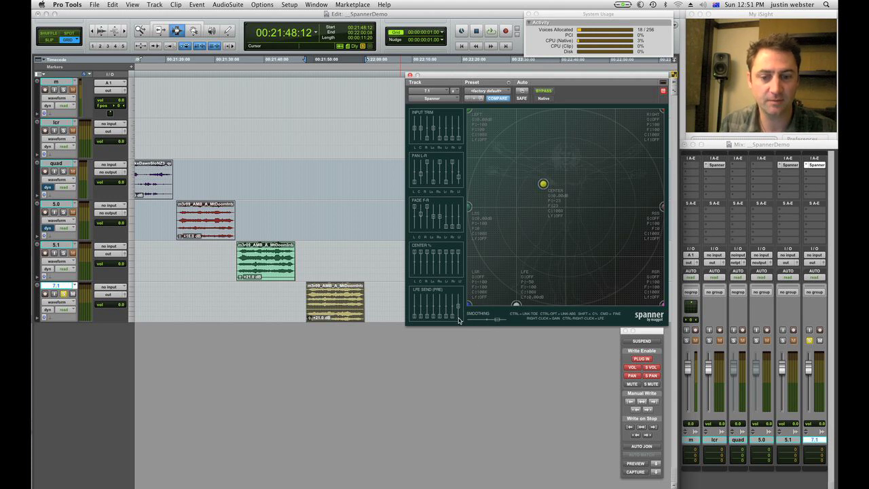
mouse_move(499, 329)
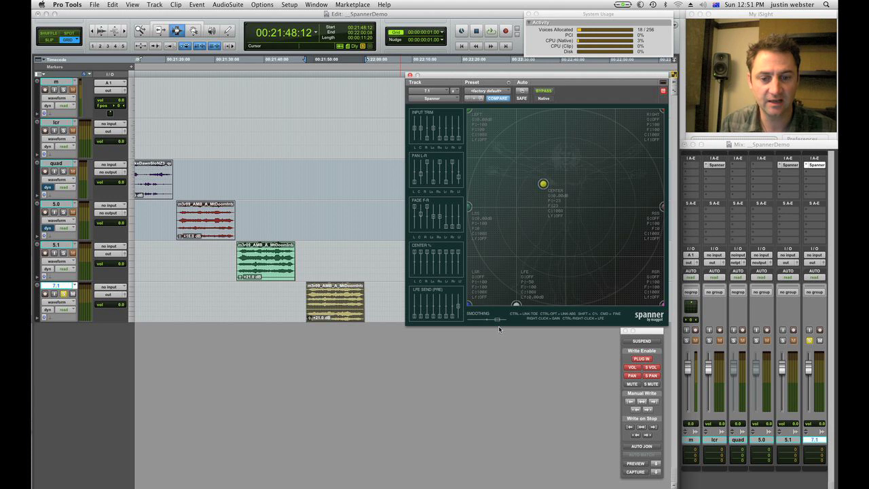
left_click_drag(543, 184, 479, 171)
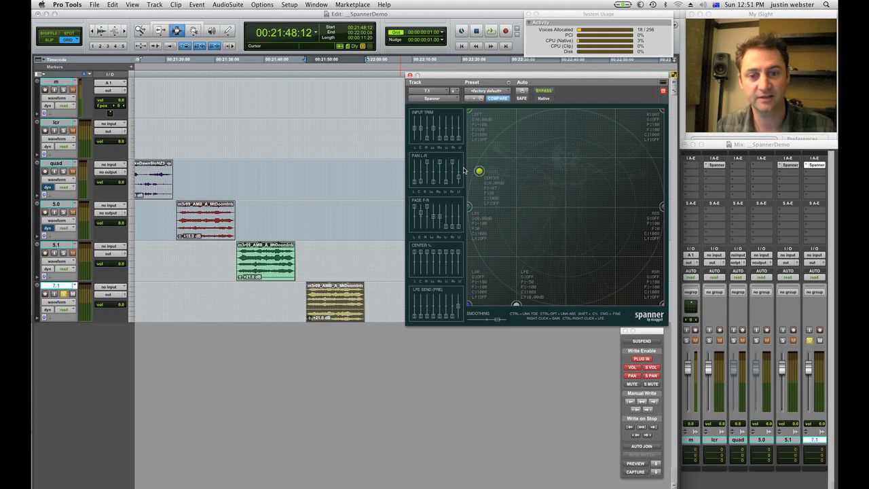
left_click_drag(478, 172, 618, 143)
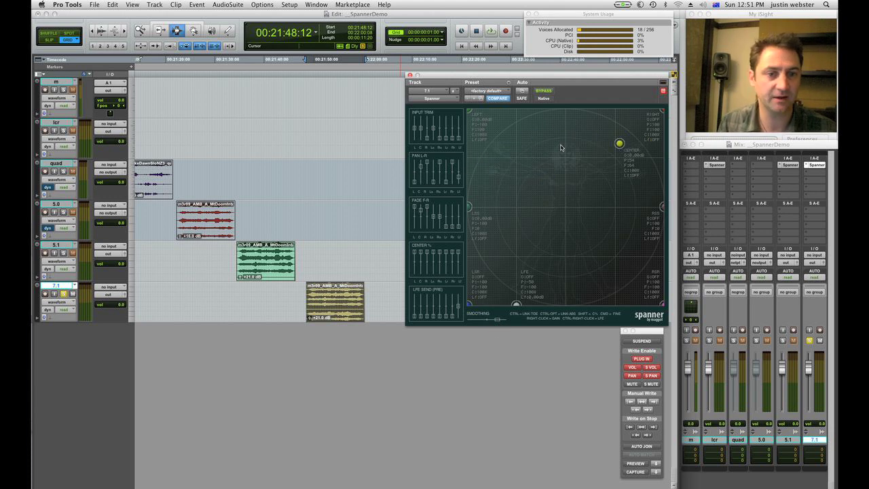
left_click_drag(619, 142, 566, 248)
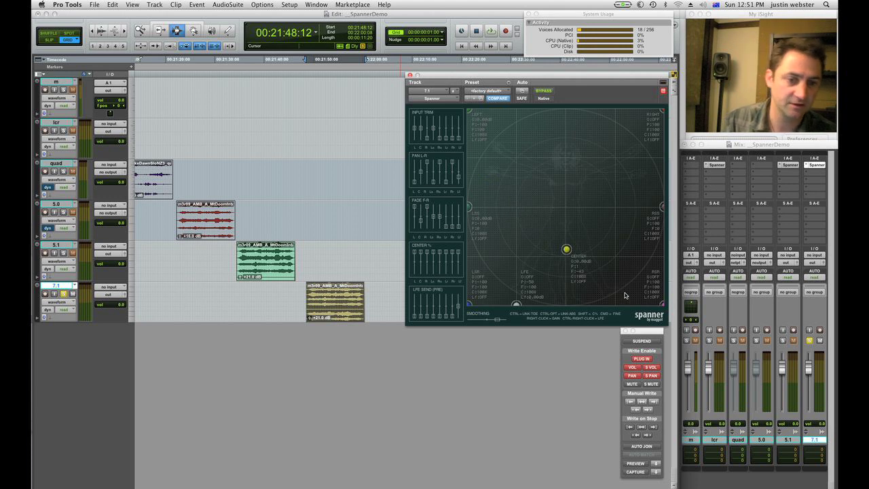
left_click_drag(567, 249, 541, 125)
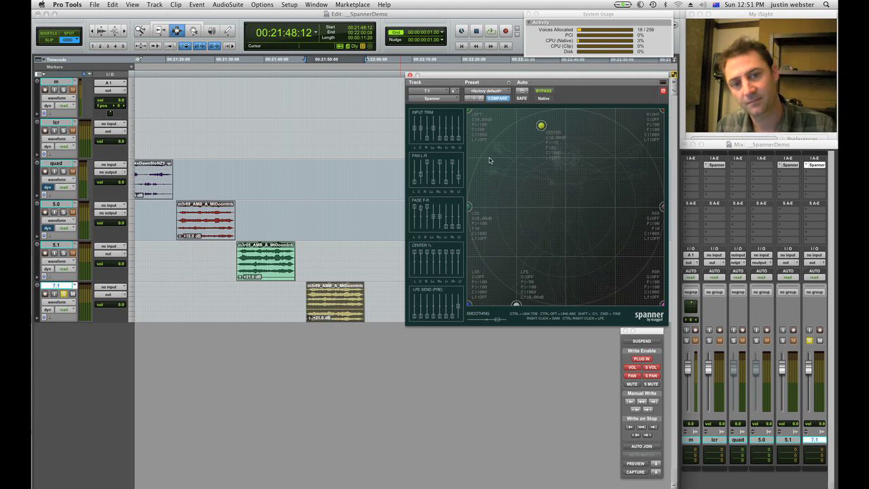
left_click_drag(541, 125, 640, 137)
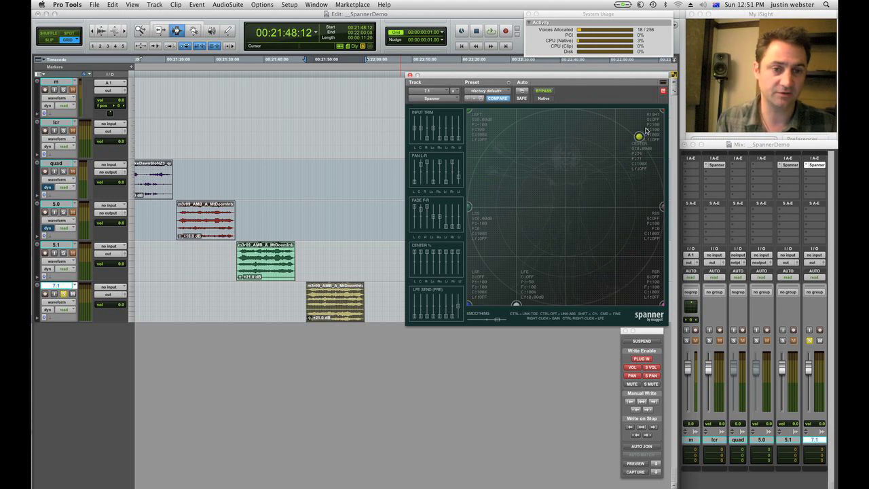
left_click_drag(638, 136, 559, 129)
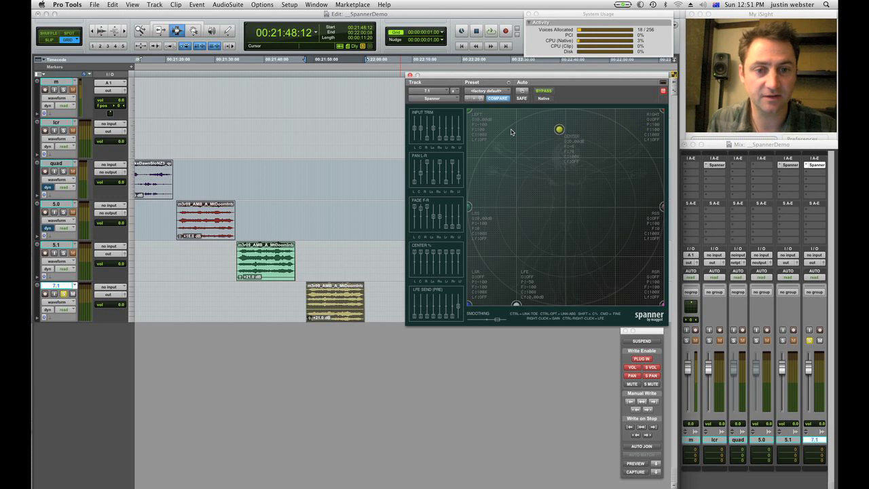
left_click_drag(558, 129, 510, 129)
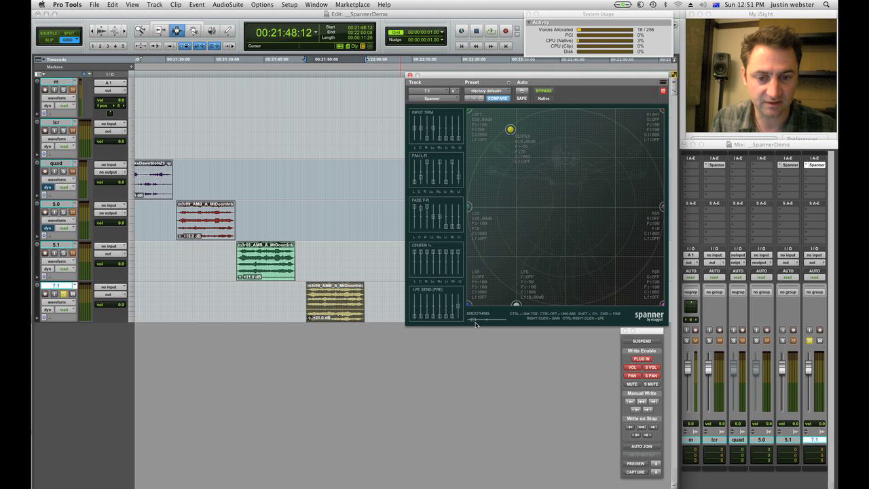
mouse_move(465, 376)
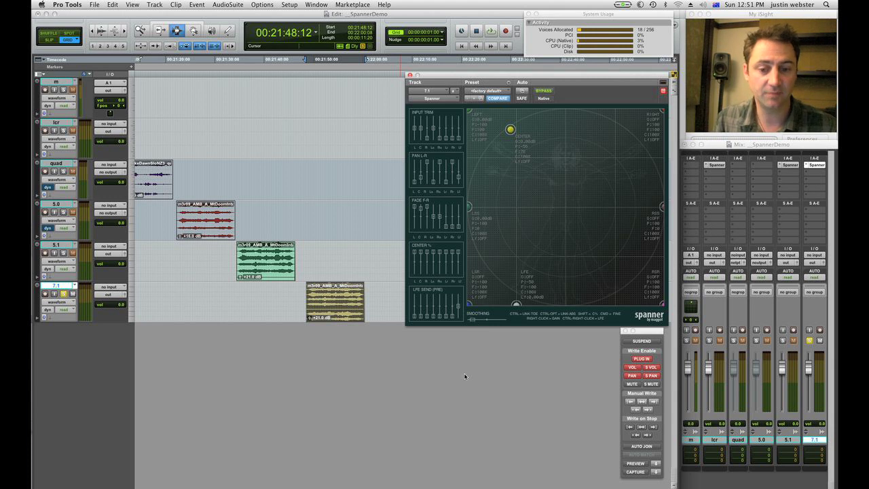
left_click_drag(511, 128, 617, 129)
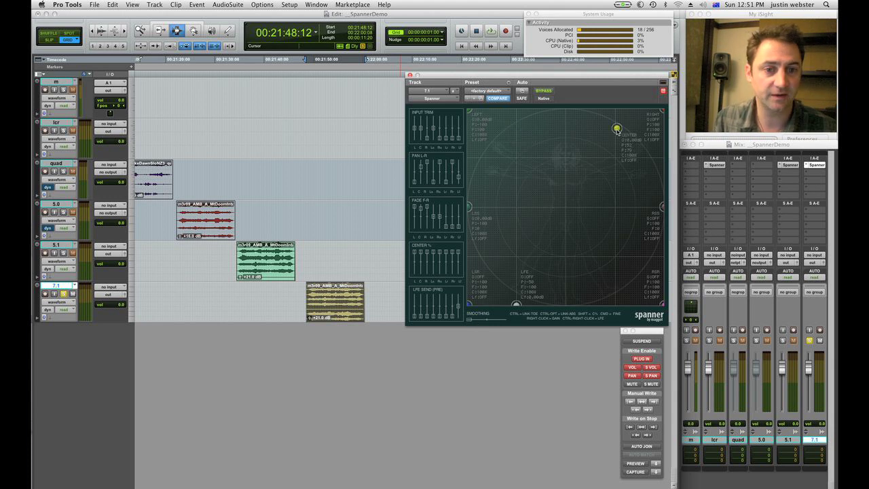
left_click_drag(616, 129, 556, 206)
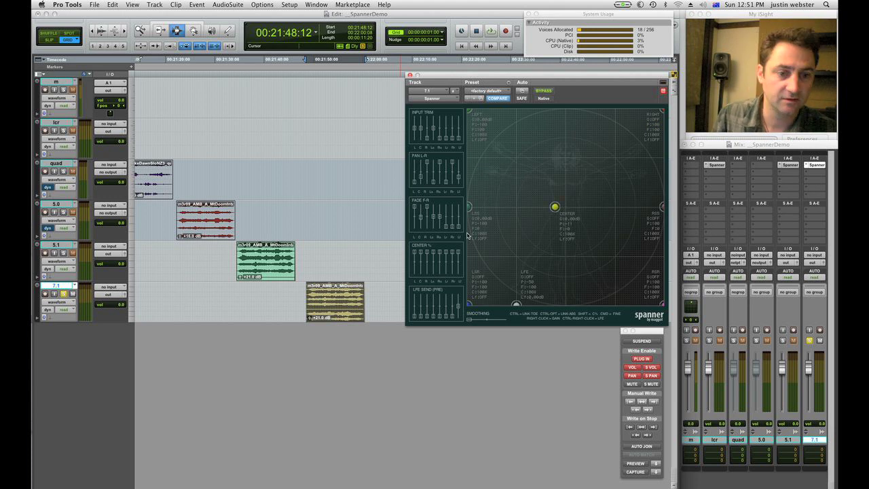